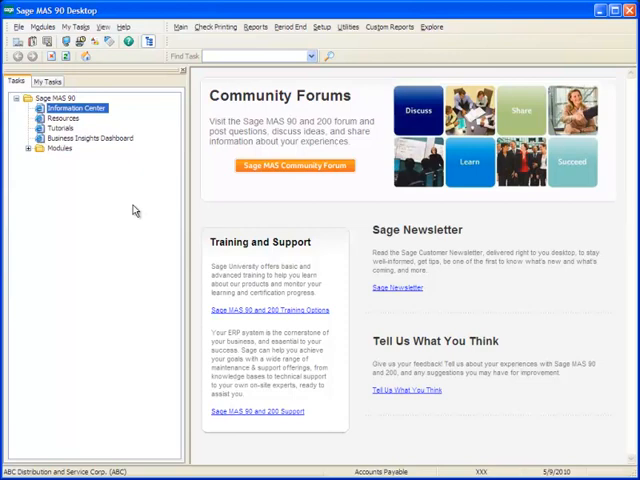
pyautogui.moveTo(84, 168)
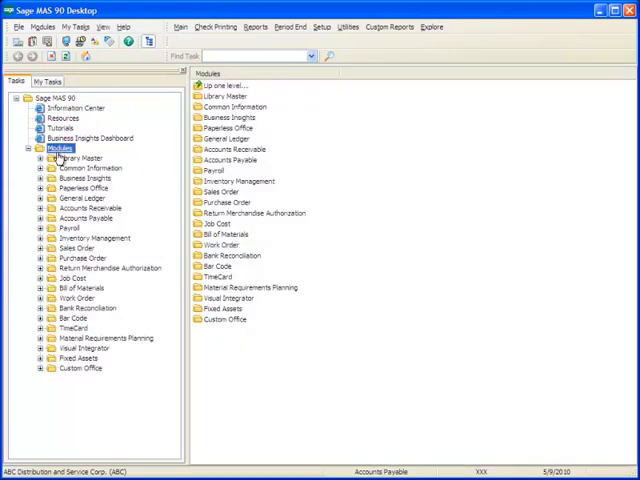
# Step: Expand the Accounts Payable module and its Main task folder in the Tasks tree
pyautogui.click(84, 216)
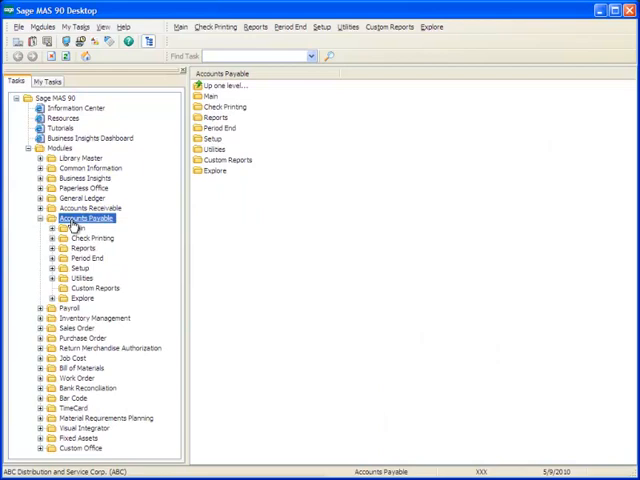
pyautogui.click(52, 228)
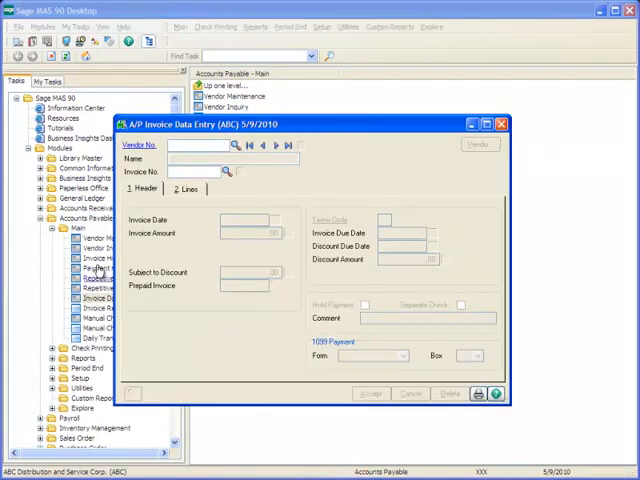
# Step: Select vendor 01-COMPAQ's existing Deskpro Lease invoice and enter a 100.00 adjustment amount
pyautogui.click(228, 172)
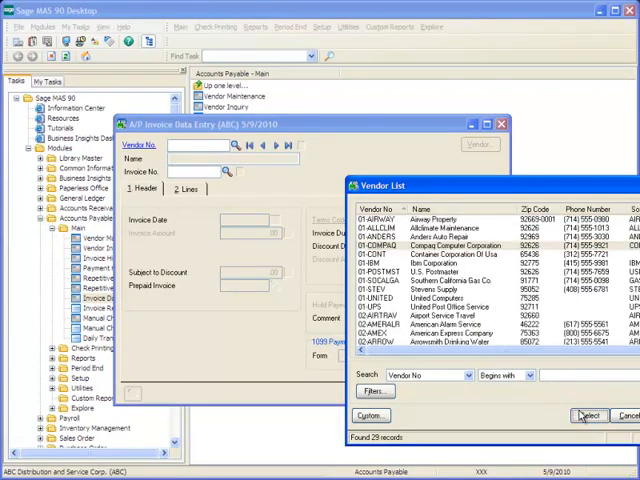
pyautogui.click(584, 412)
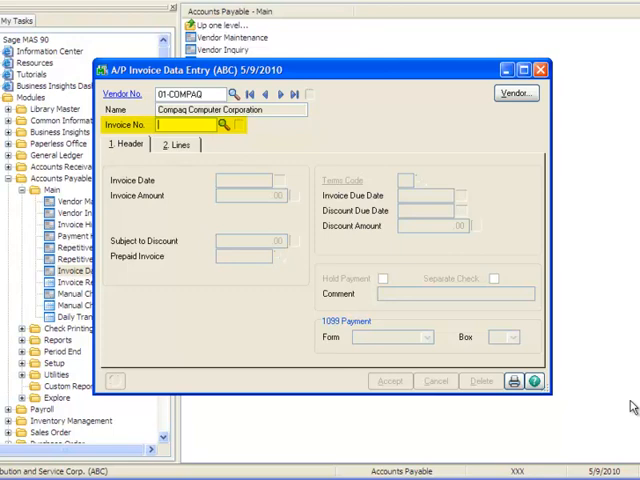
pyautogui.write('0001053190')
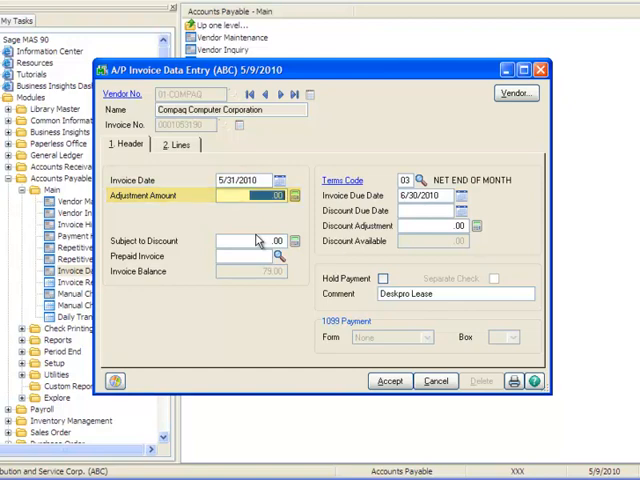
pyautogui.write('100.00')
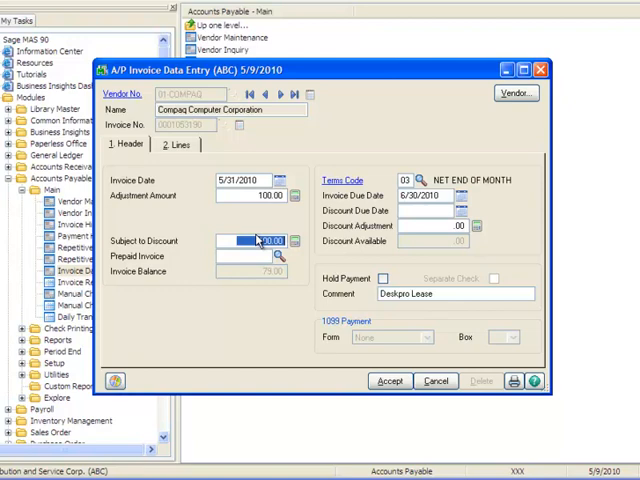
# Step: Distribute the 100.00 adjustment to the G/L account on the Lines tab and accept the entry
pyautogui.click(178, 144)
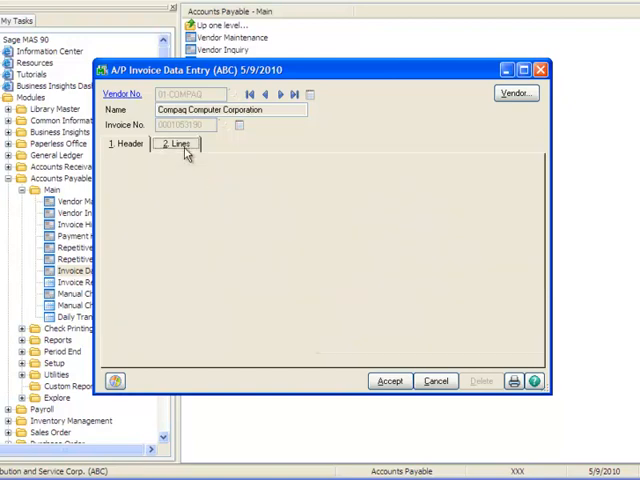
pyautogui.click(178, 144)
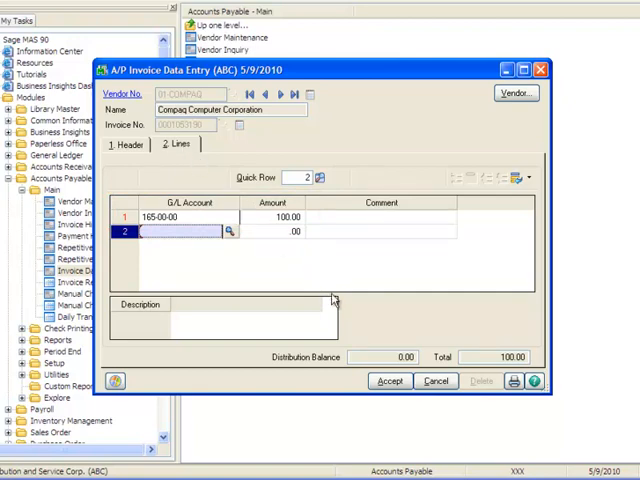
pyautogui.click(128, 144)
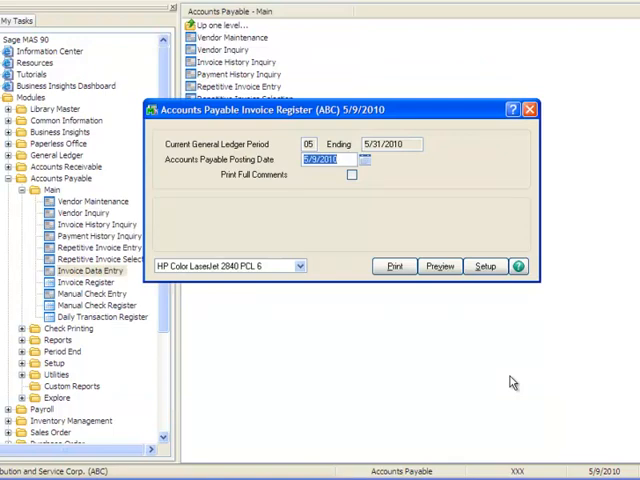
# Step: Preview the Invoice Register with posting date 0531 and confirm updating it
pyautogui.write('0531')
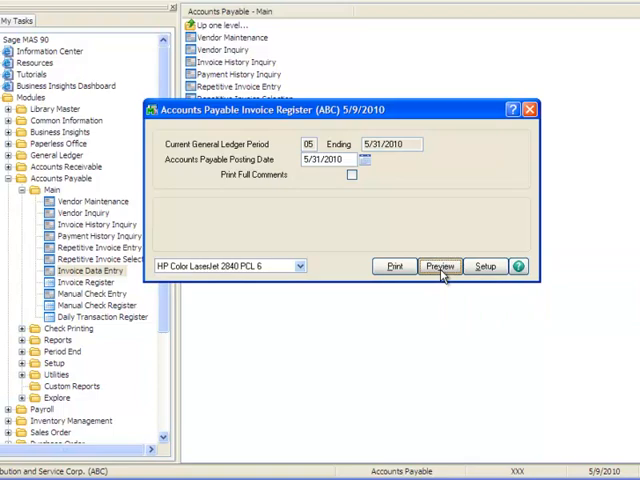
pyautogui.click(440, 264)
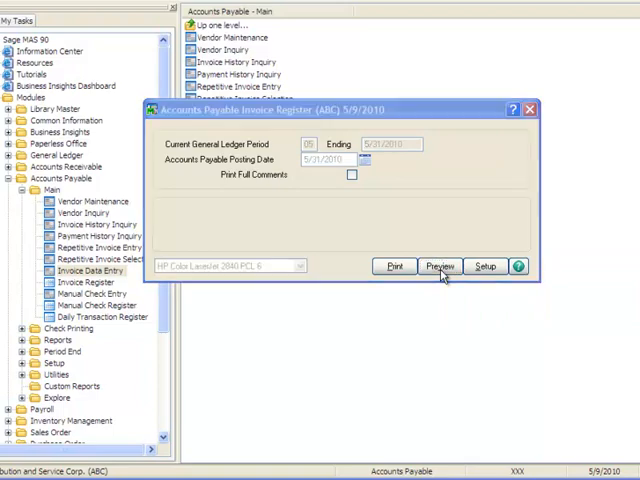
pyautogui.click(440, 266)
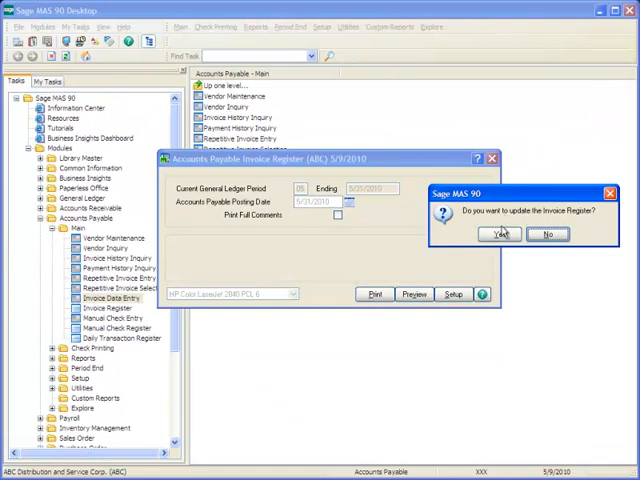
pyautogui.click(500, 232)
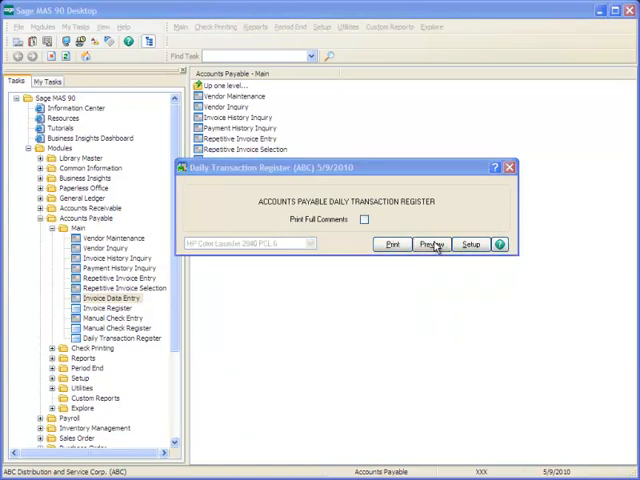
# Step: Preview the Daily Transaction Register and confirm updating it
pyautogui.click(432, 244)
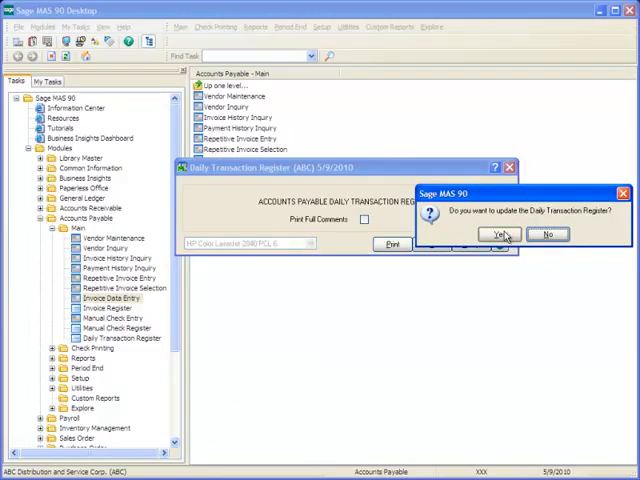
pyautogui.click(498, 232)
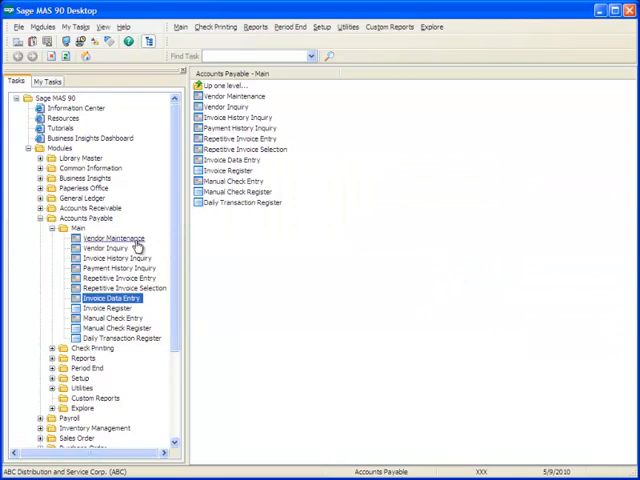
# Step: Show Compaq's invoices in Vendor Inquiry and select the 5/31/2010 invoice to list its 100.00 adjustment
pyautogui.click(104, 248)
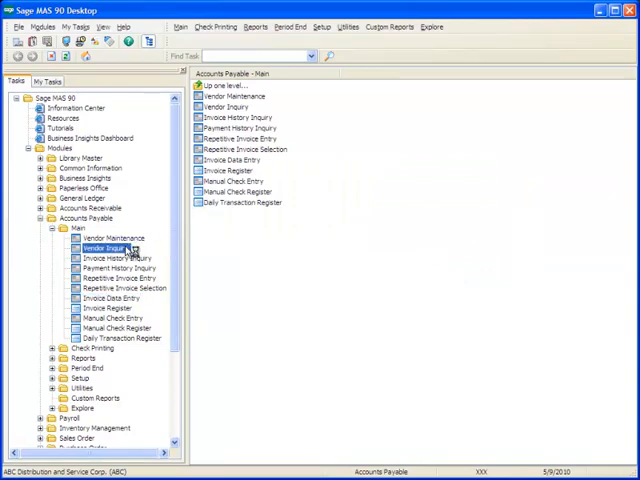
pyautogui.doubleClick(104, 246)
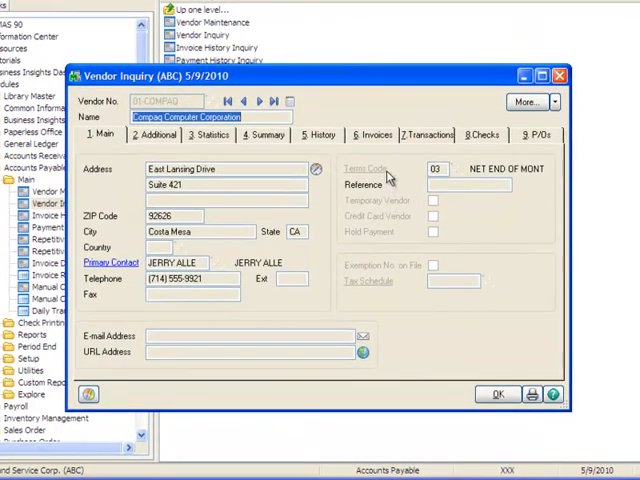
pyautogui.click(372, 134)
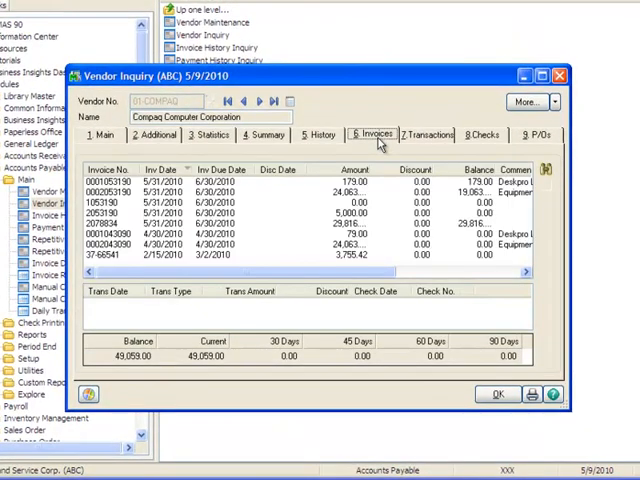
pyautogui.click(140, 180)
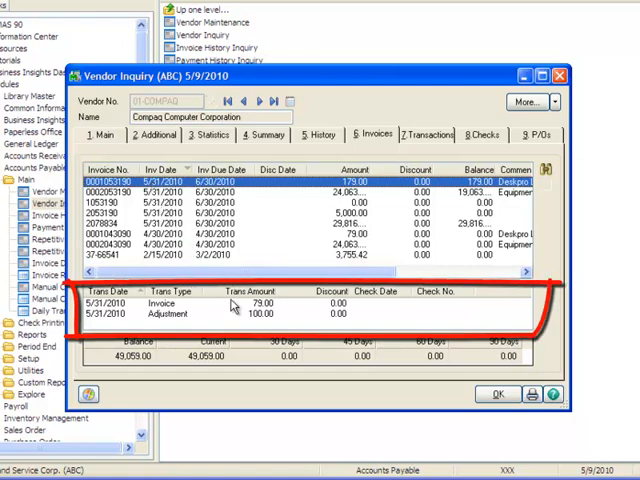
pyautogui.moveTo(240, 318)
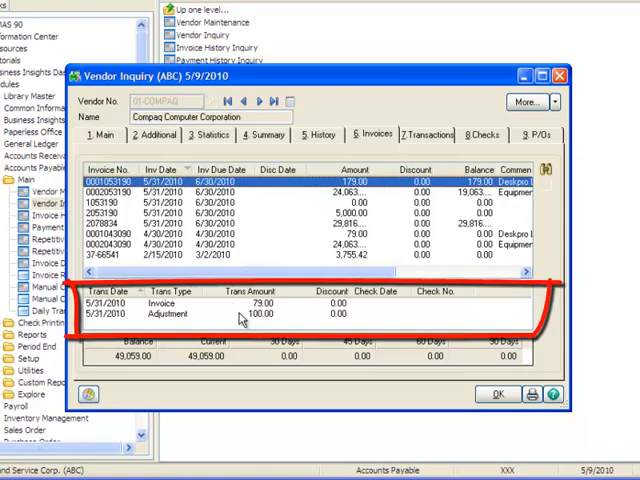